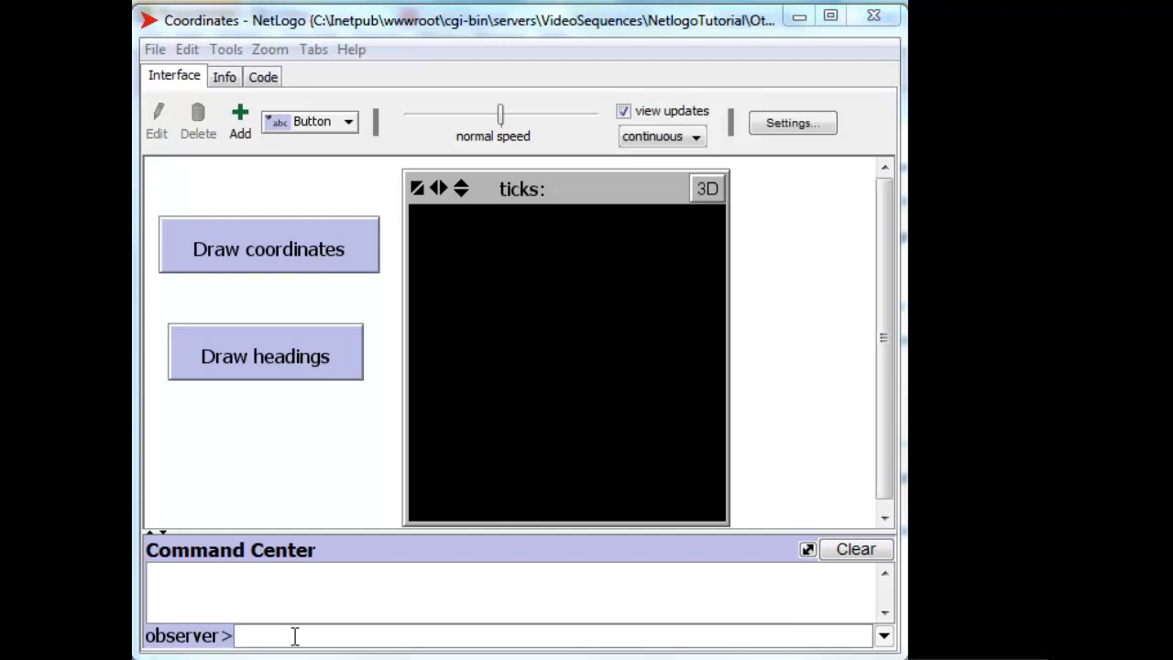
Draw the xcor and ycor axes in the world view with the turtle at the origin
{"action": "left_click", "coordinate": [267, 249]}
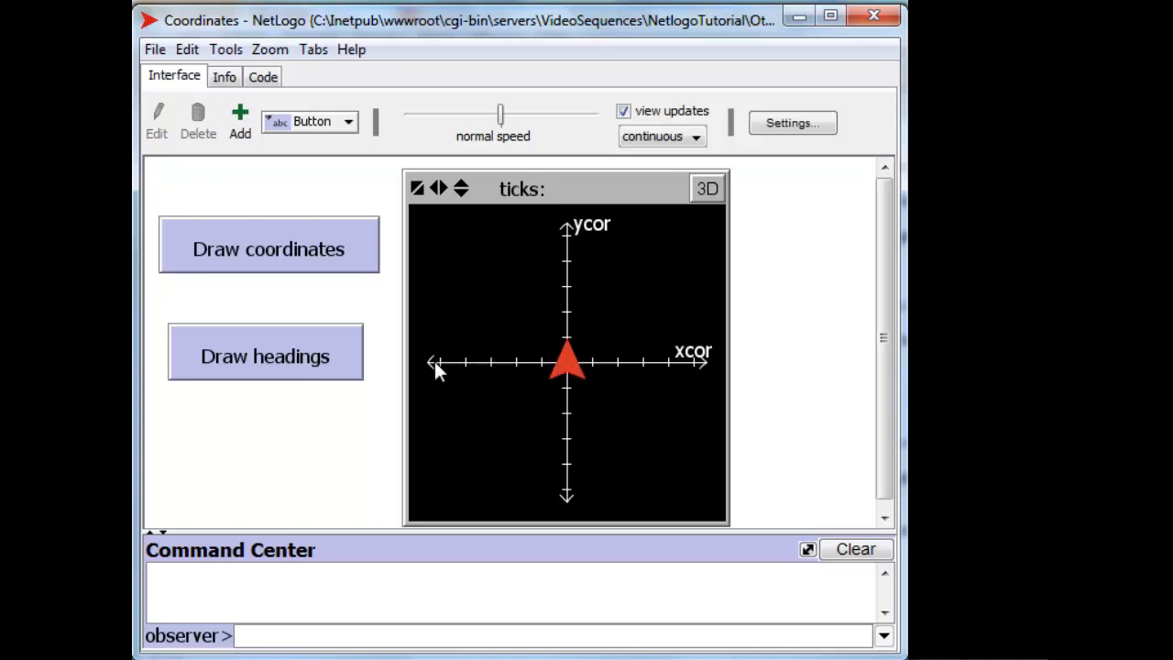
{"action": "mouse_move", "coordinate": [568, 256]}
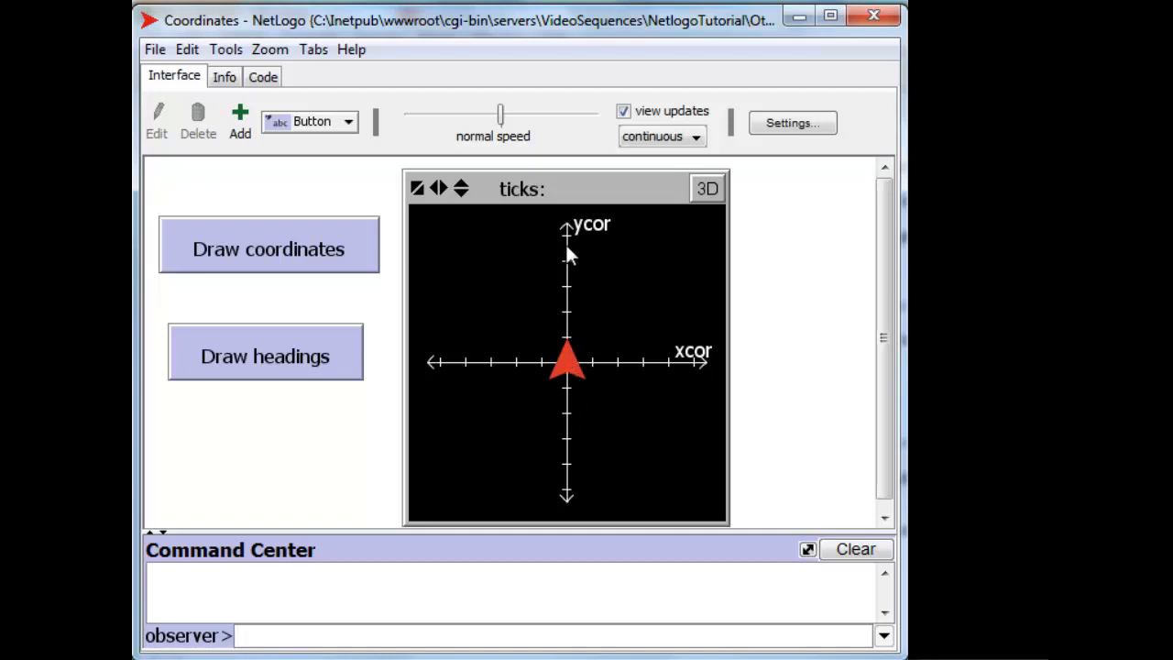
{"action": "mouse_move", "coordinate": [590, 363]}
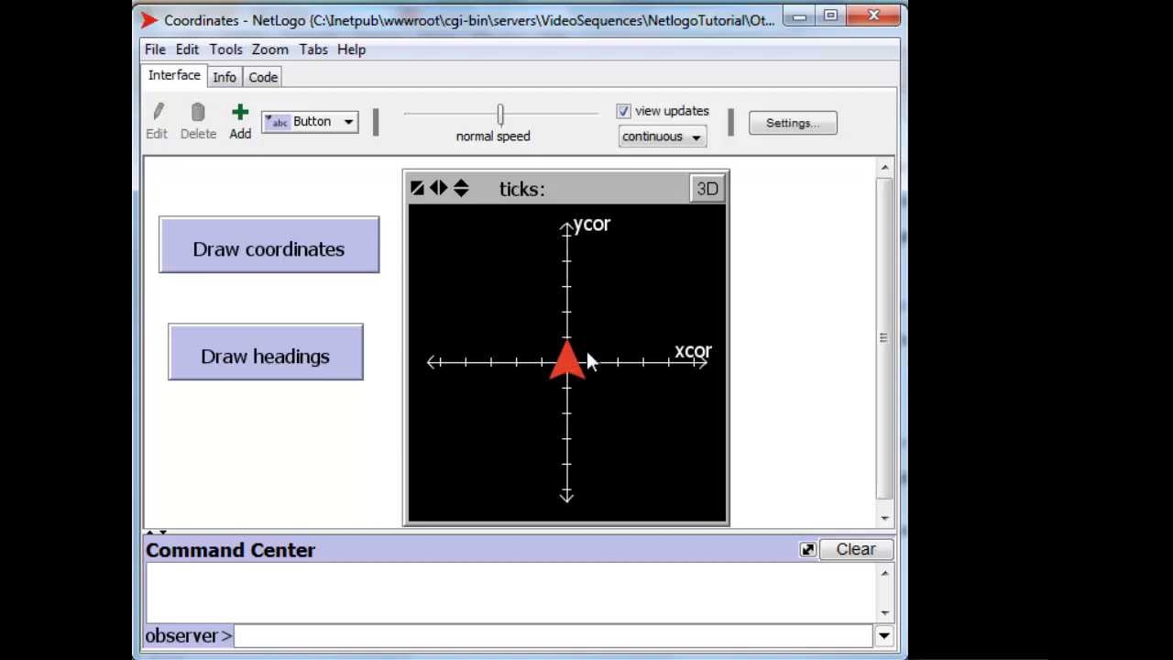
{"action": "mouse_move", "coordinate": [527, 344]}
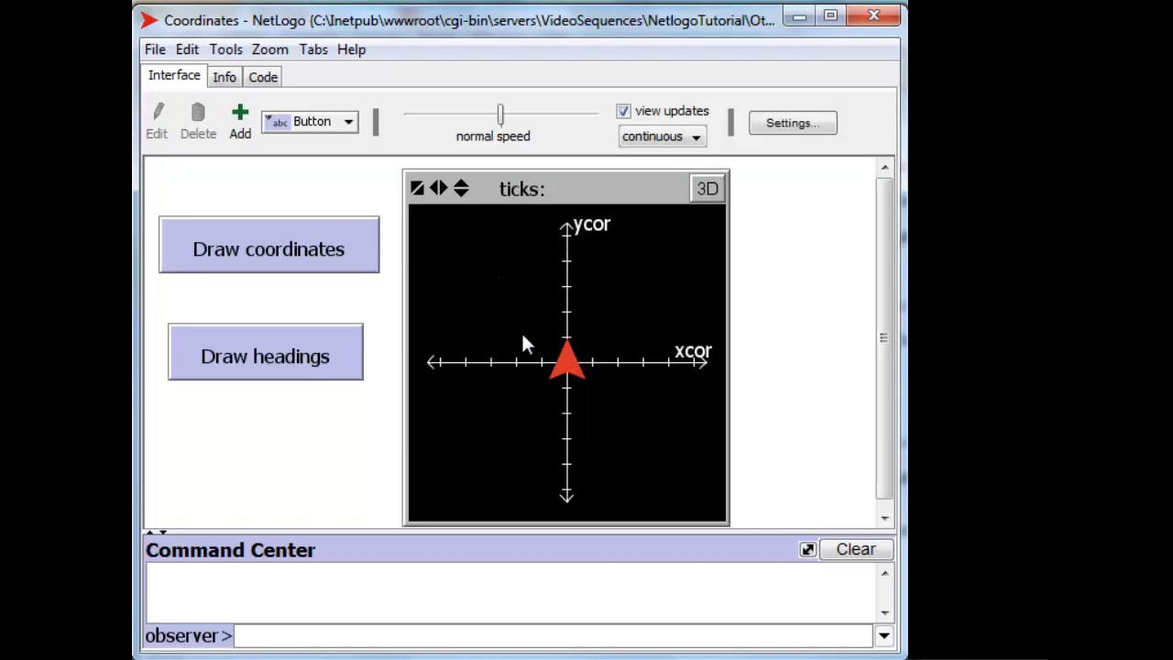
{"action": "mouse_move", "coordinate": [612, 352]}
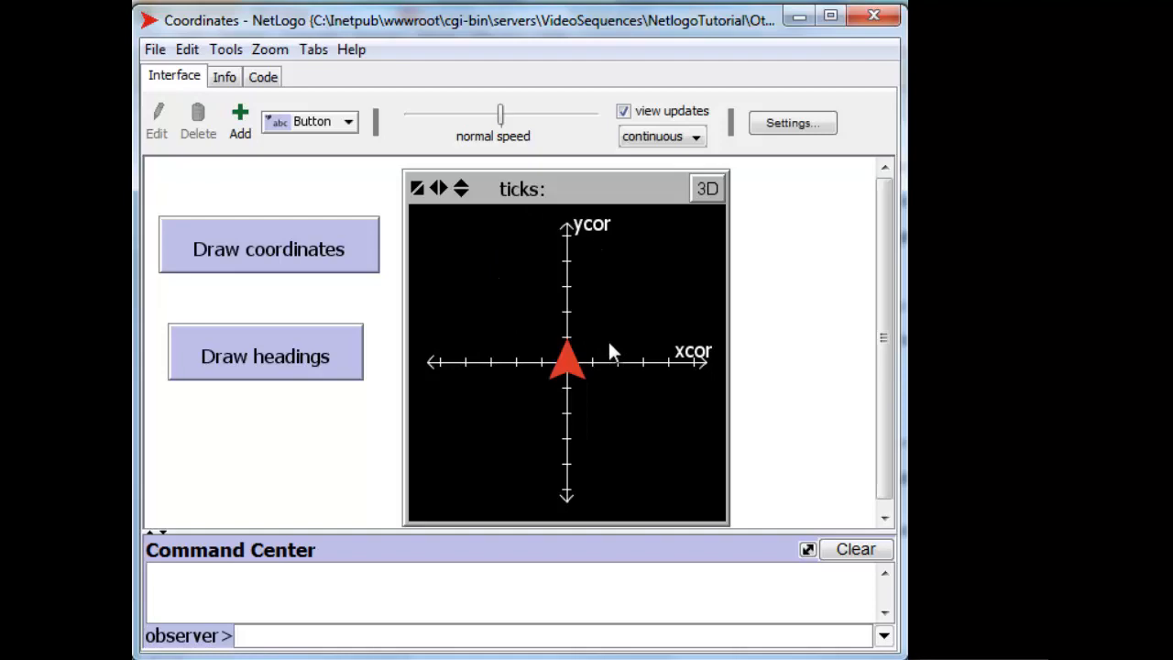
{"action": "mouse_move", "coordinate": [792, 123]}
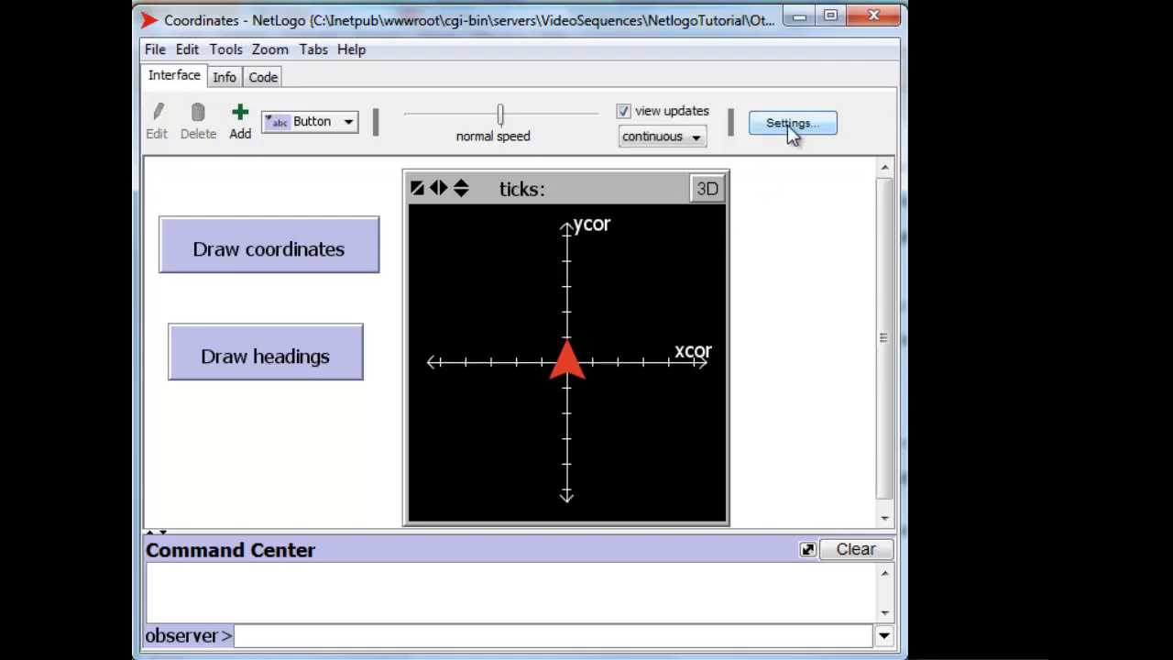
{"action": "left_click", "coordinate": [791, 123]}
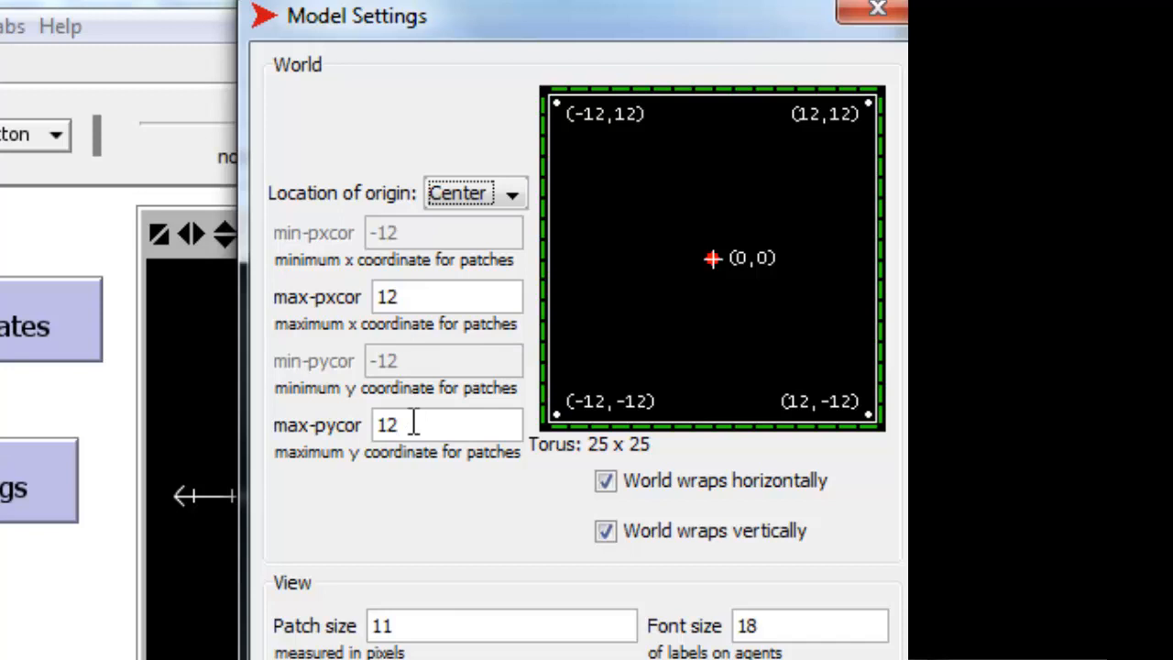
{"action": "mouse_move", "coordinate": [412, 297]}
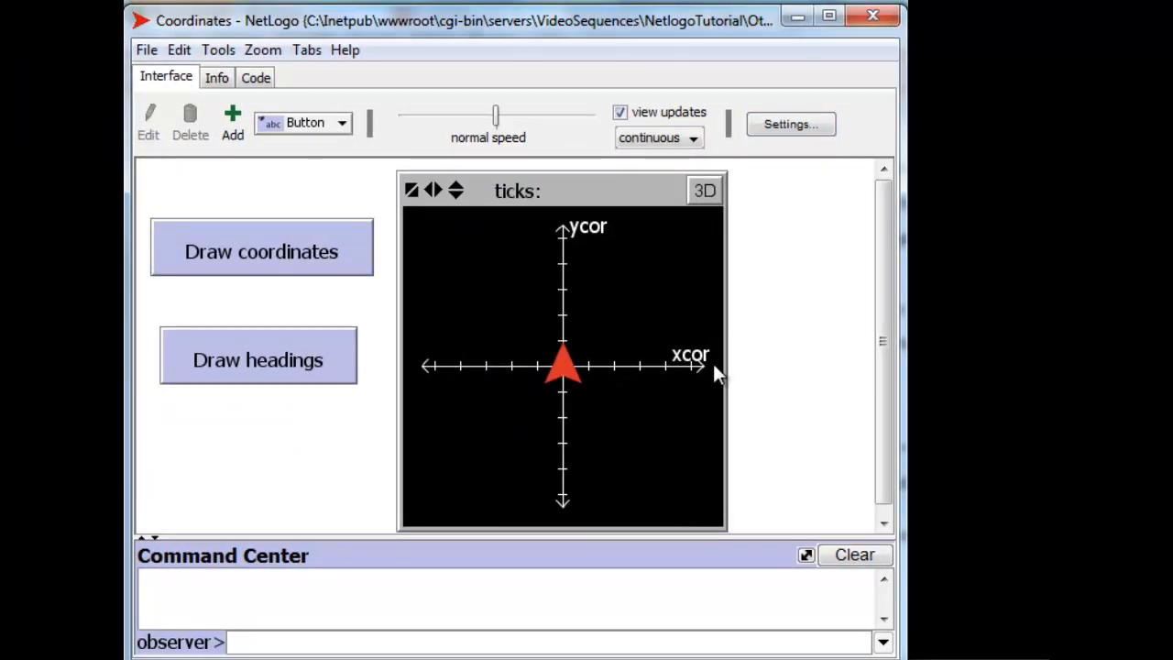
{"action": "mouse_move", "coordinate": [568, 223]}
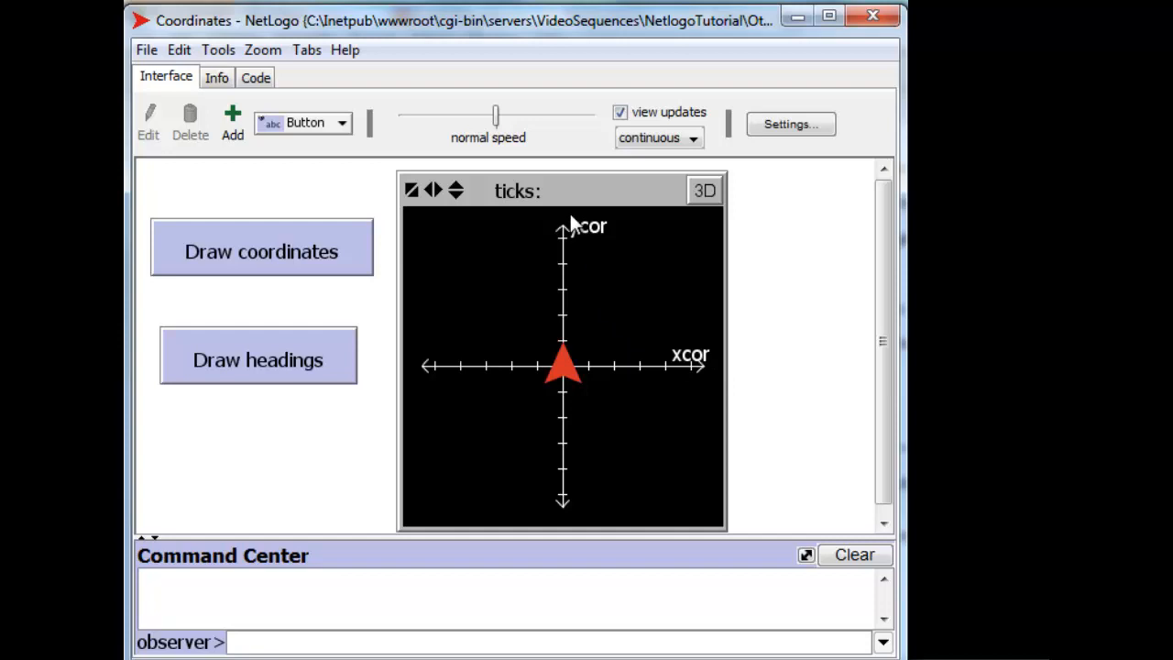
{"action": "mouse_move", "coordinate": [421, 375]}
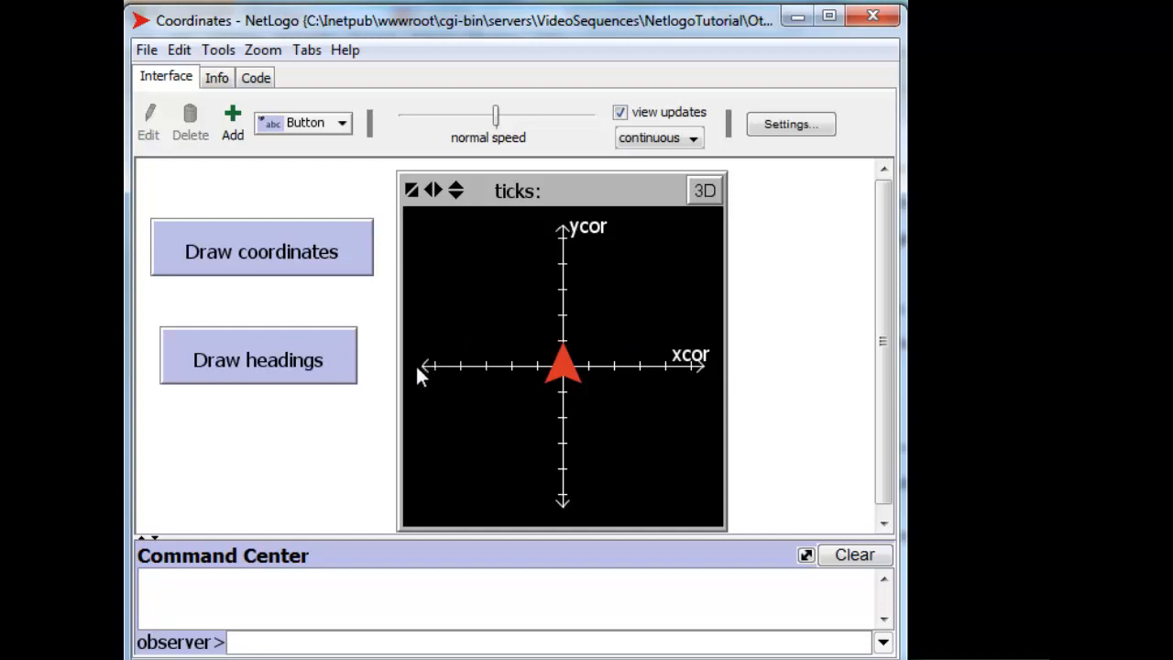
{"action": "mouse_move", "coordinate": [548, 524]}
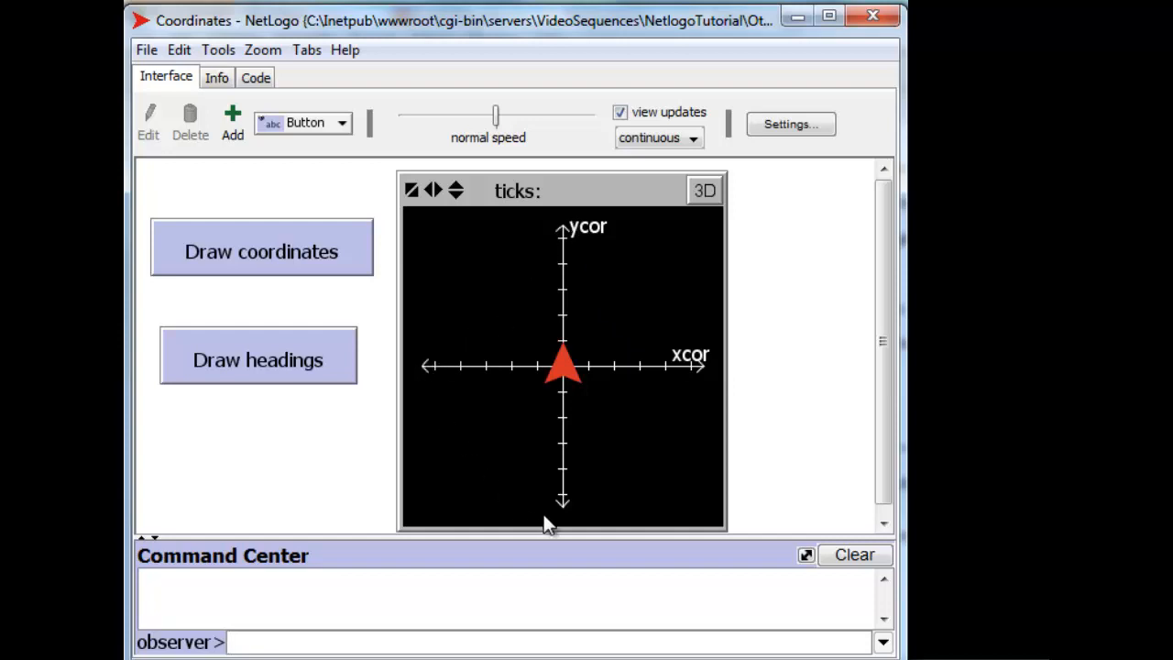
{"action": "mouse_move", "coordinate": [565, 524]}
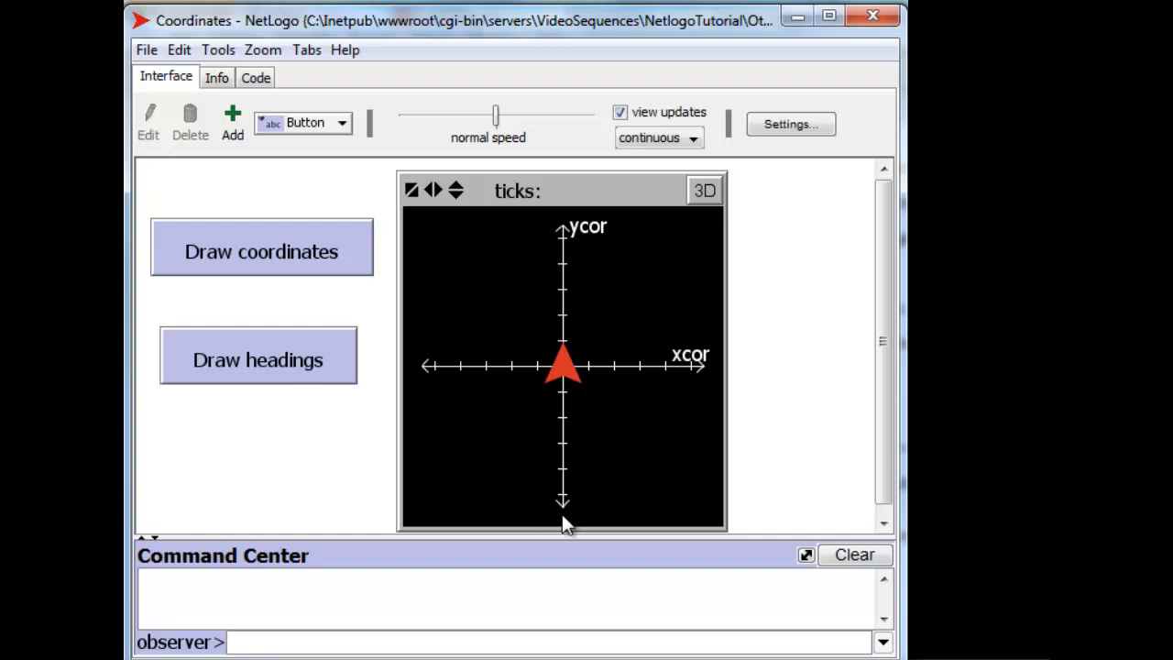
Enter 'set xcor 5' then 'set ycor 3' as turtles in the Command Center
{"action": "type", "text": "set"}
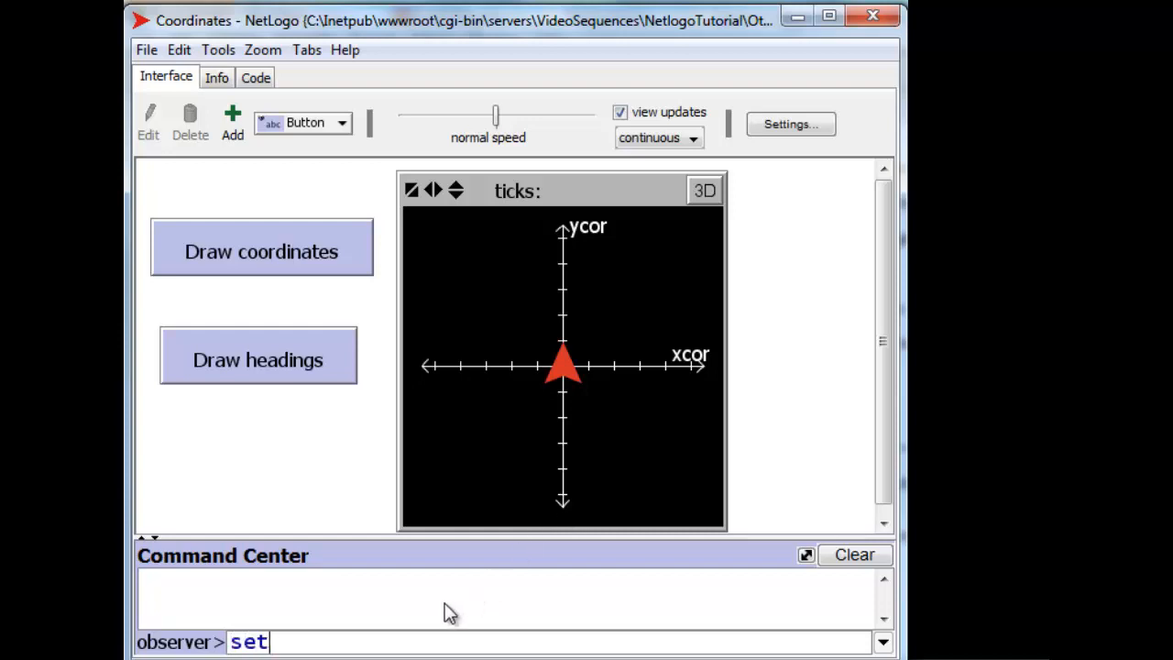
{"action": "type", "text": "xoc"}
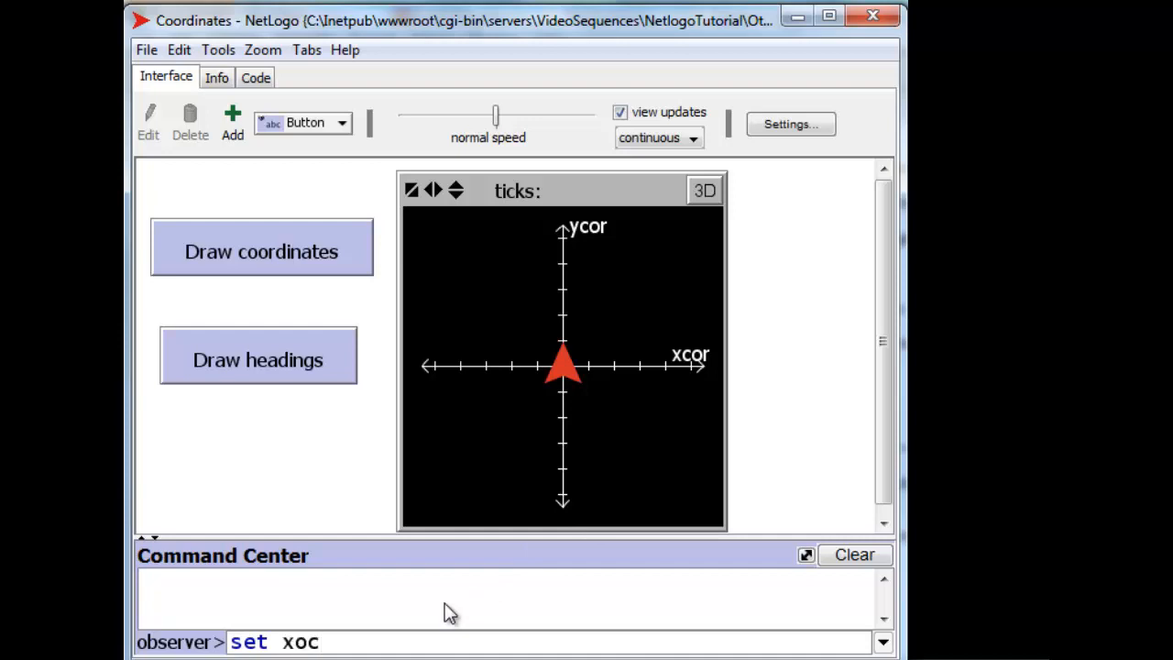
{"action": "type", "text": "xcor"}
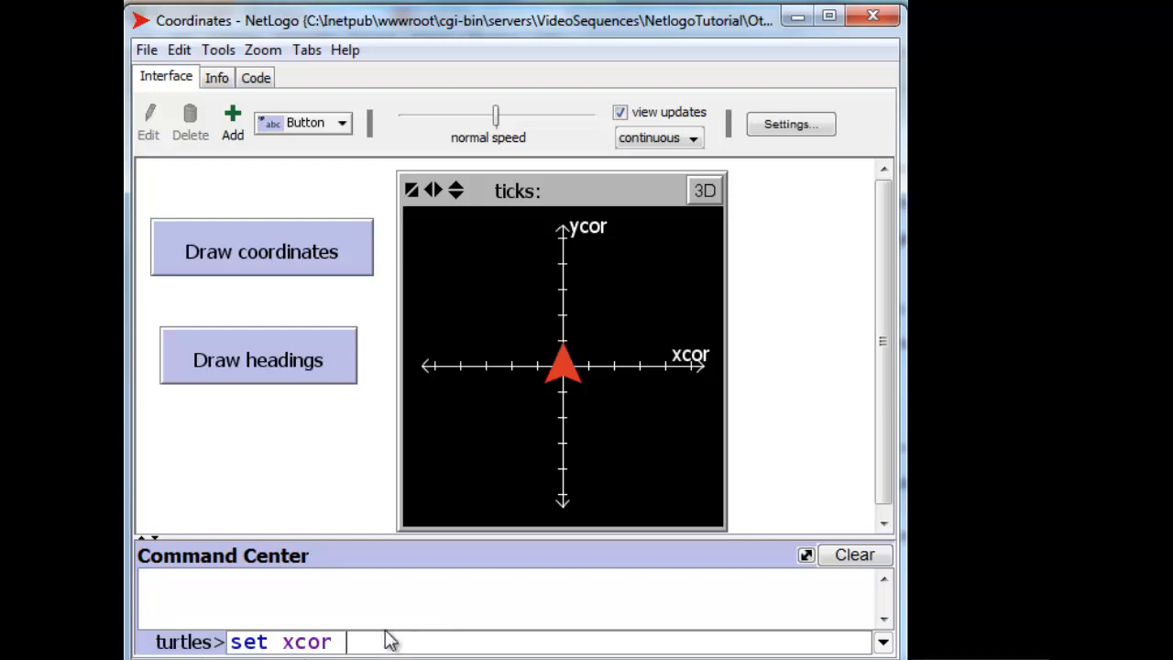
{"action": "type", "text": "5"}
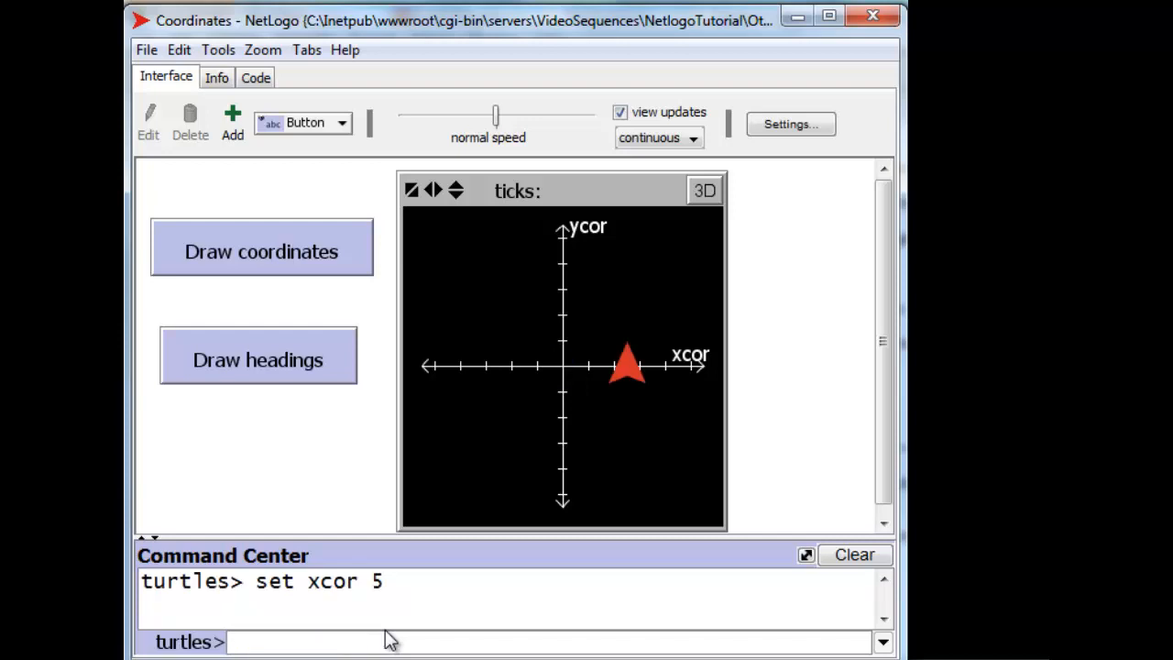
{"action": "type", "text": "set"}
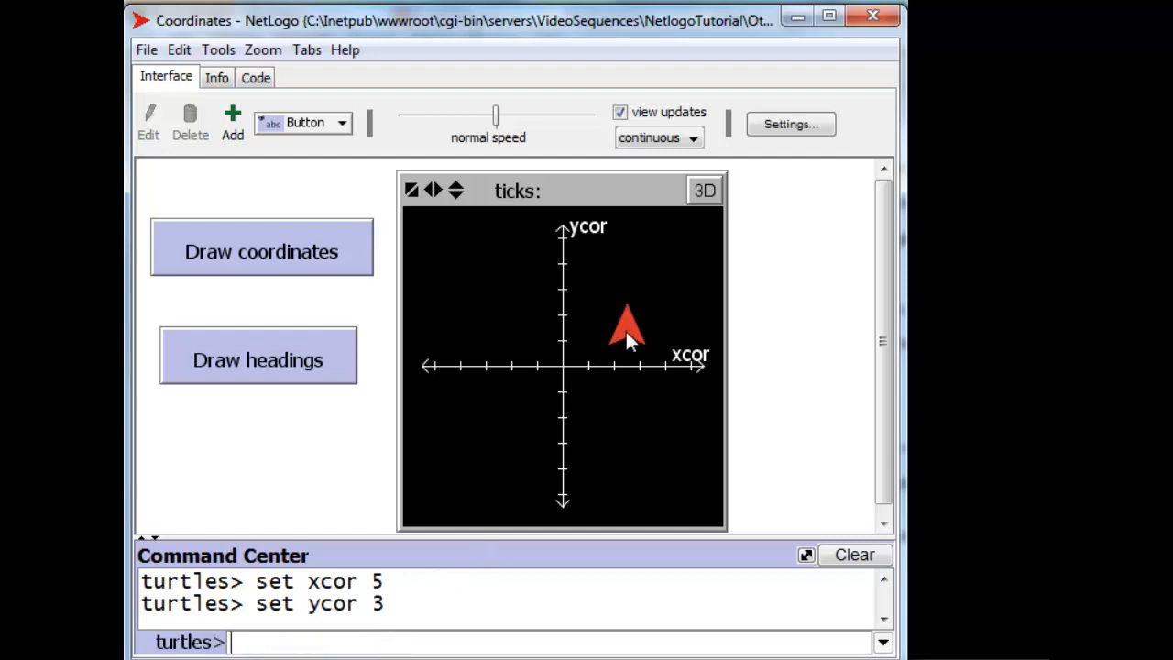
{"action": "mouse_move", "coordinate": [614, 358]}
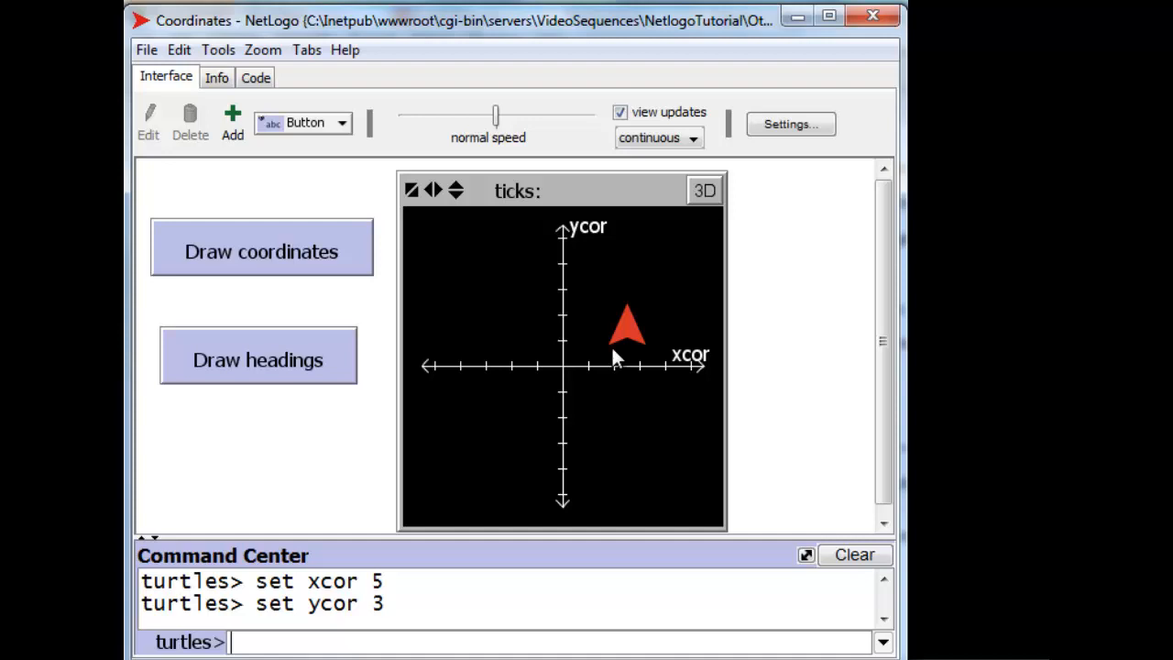
{"action": "mouse_move", "coordinate": [633, 340]}
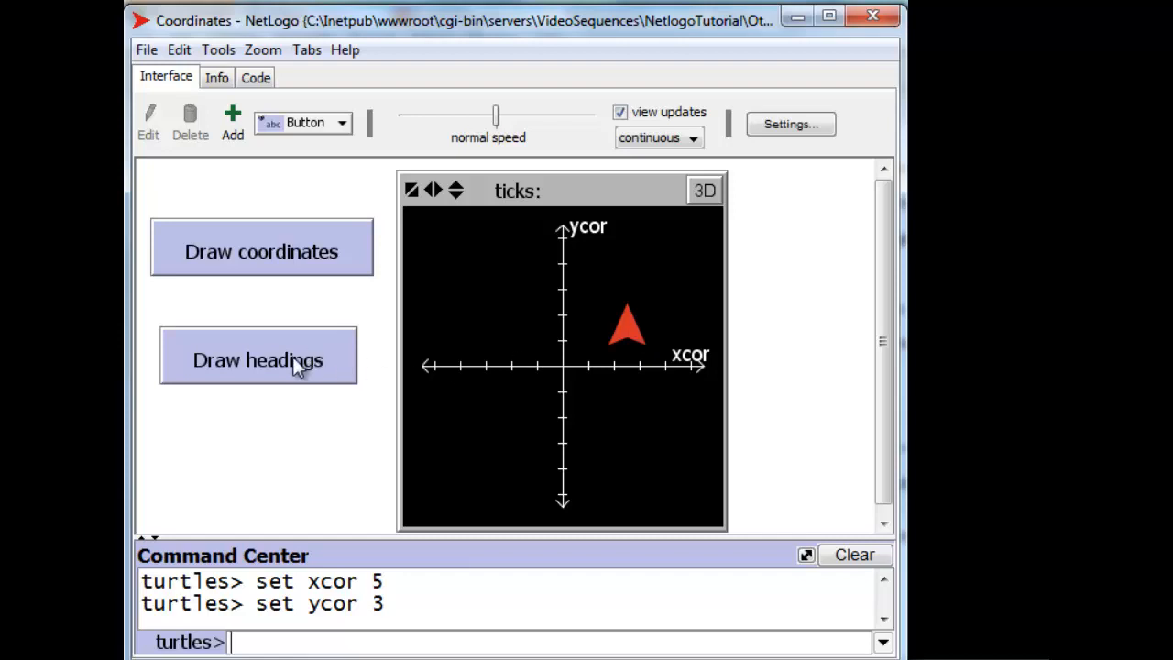
Draw the heading compass marked 0, 90, 180 and 270 around the turtle
{"action": "left_click", "coordinate": [257, 358]}
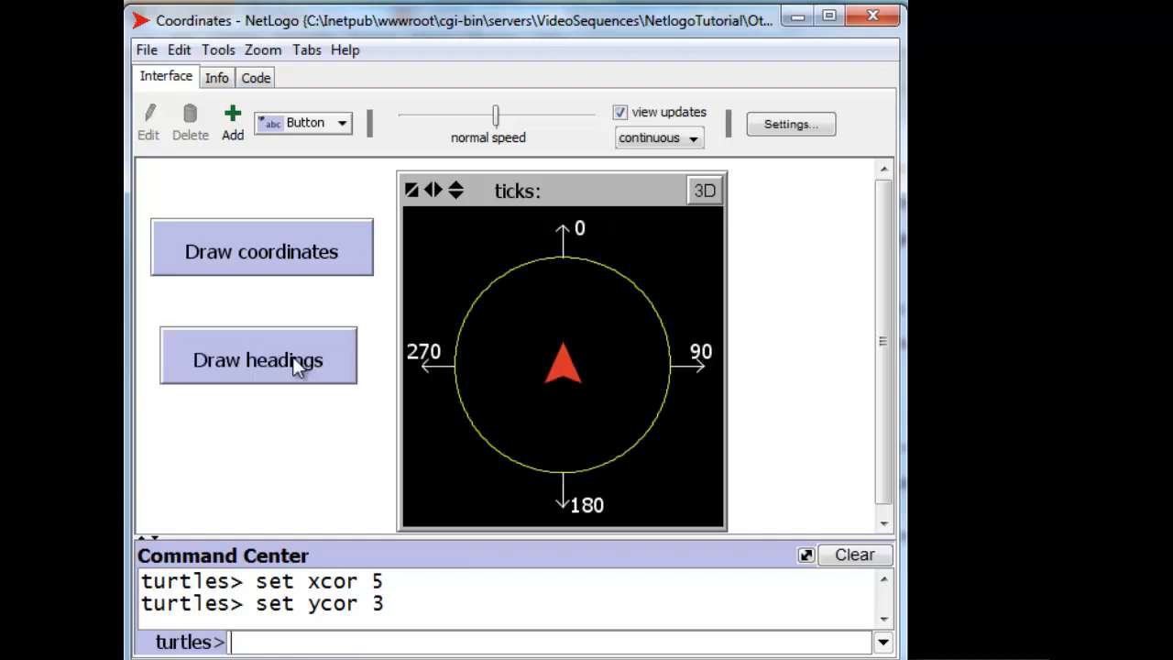
{"action": "mouse_move", "coordinate": [568, 430]}
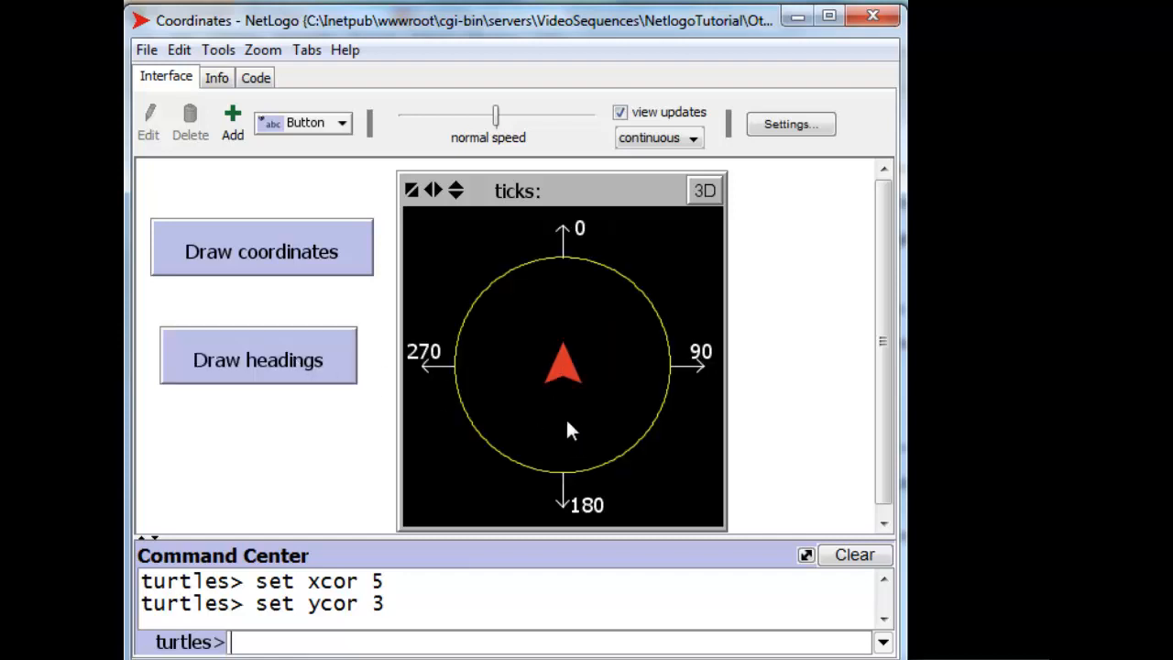
{"action": "mouse_move", "coordinate": [650, 315]}
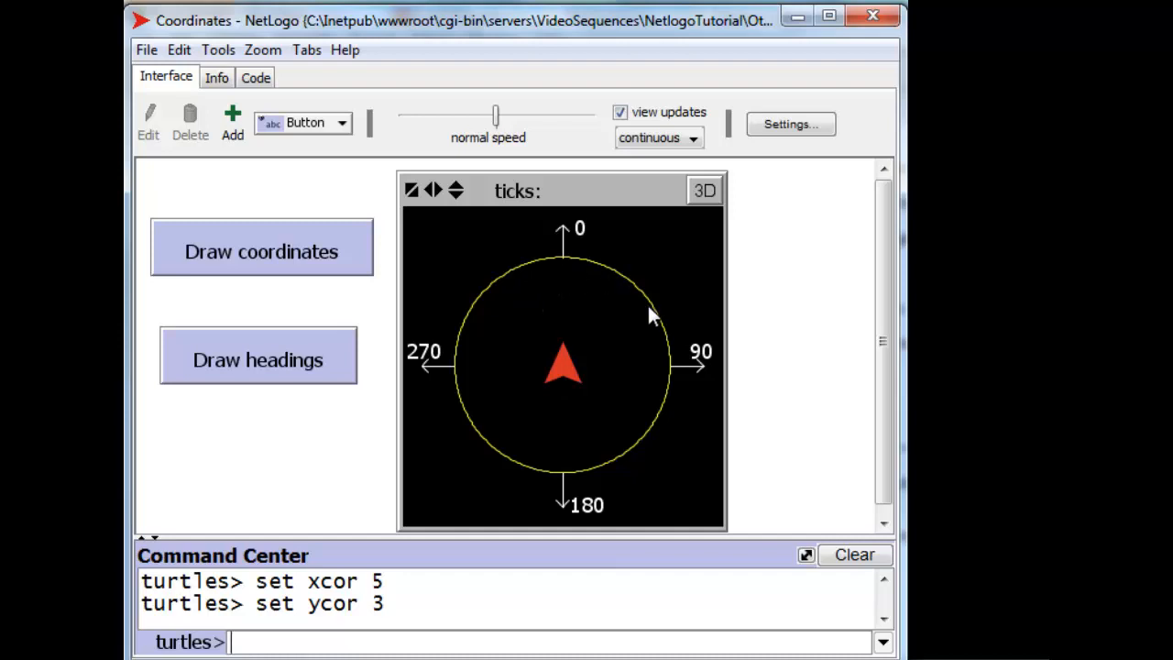
{"action": "mouse_move", "coordinate": [583, 357]}
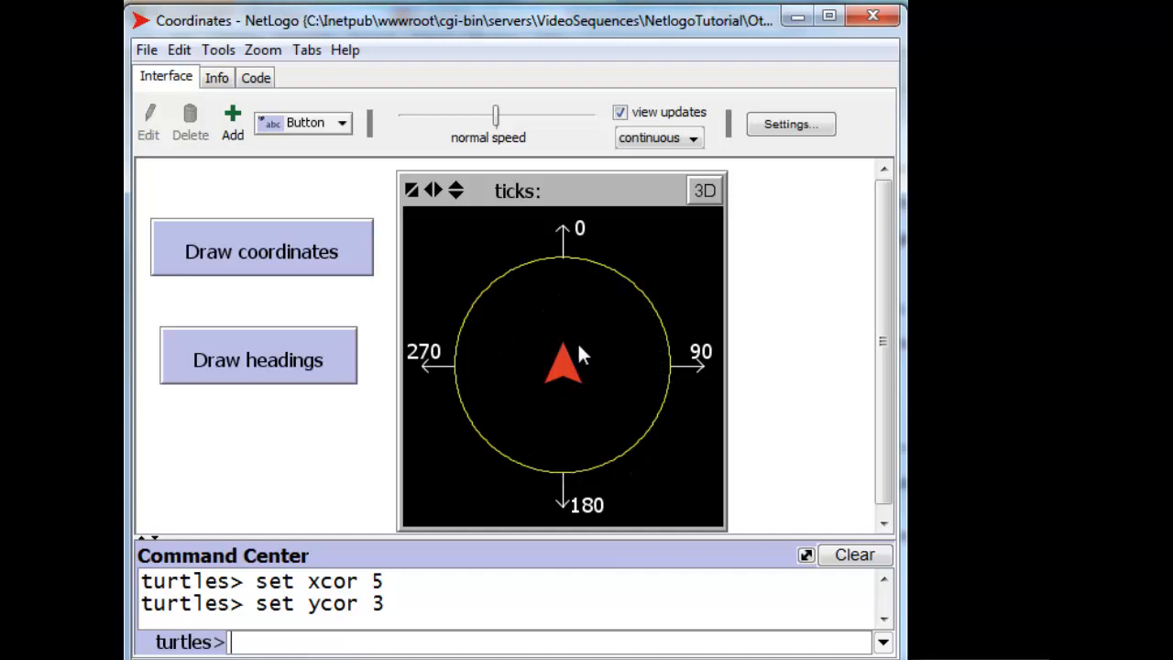
{"action": "mouse_move", "coordinate": [695, 400]}
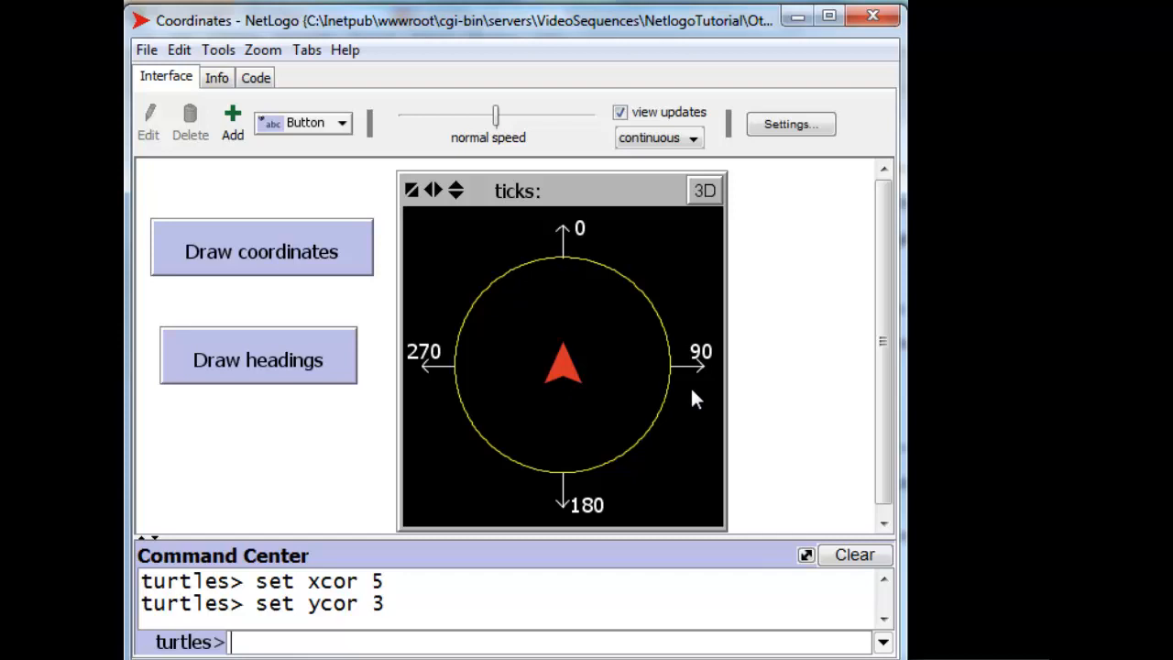
{"action": "mouse_move", "coordinate": [694, 376]}
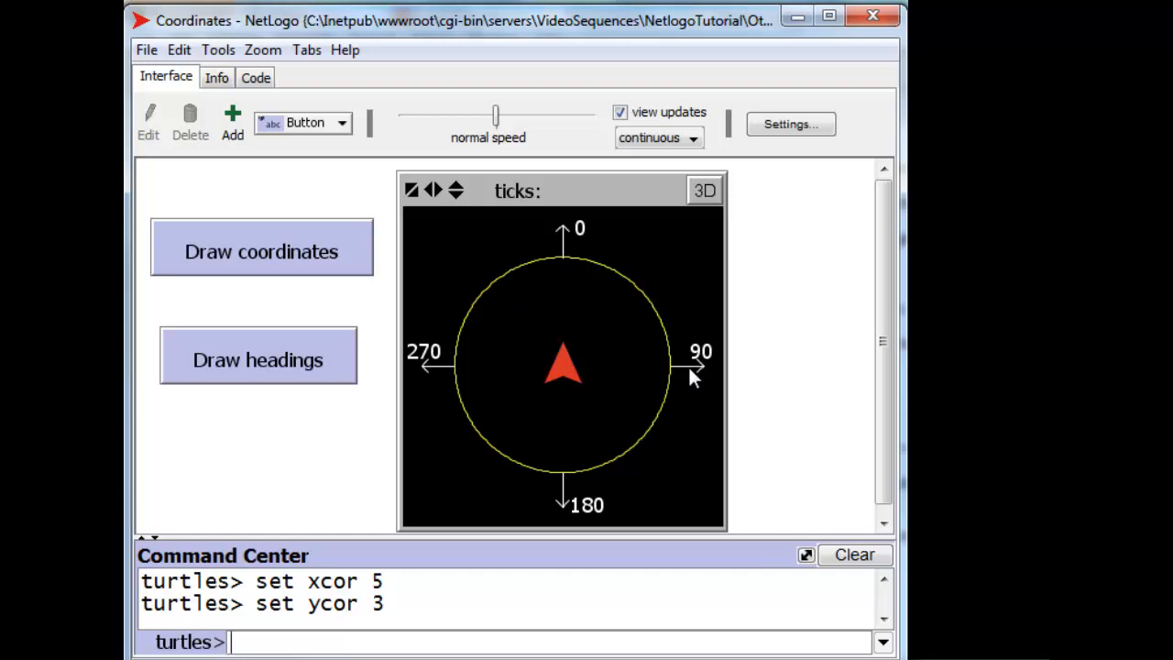
{"action": "mouse_move", "coordinate": [577, 385]}
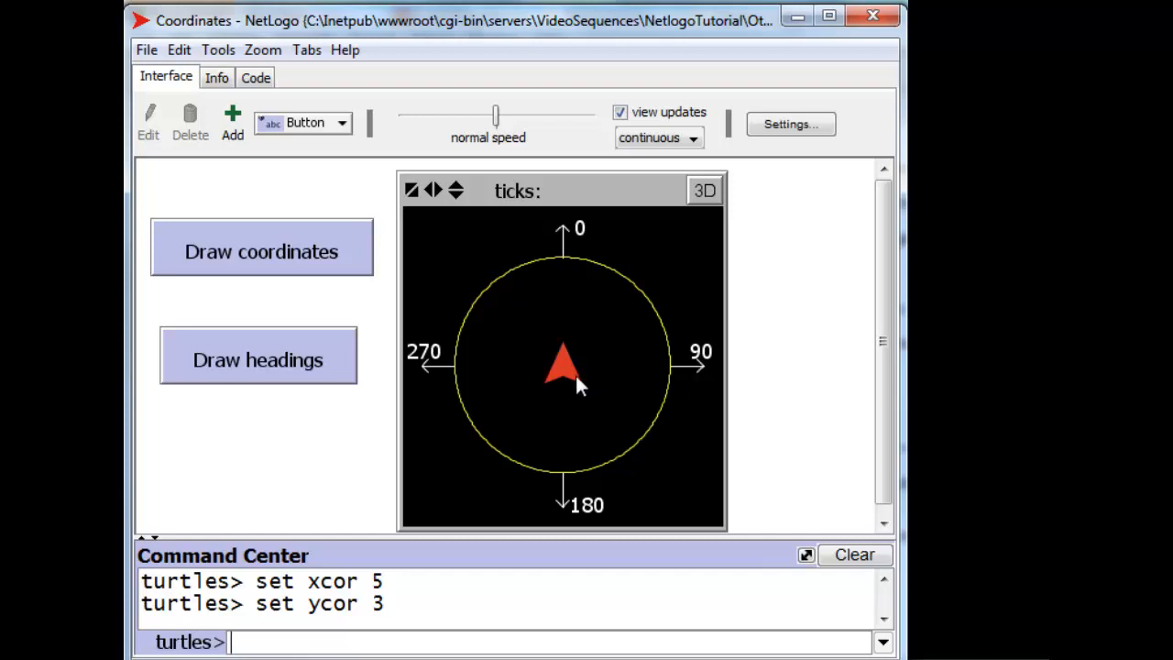
Enter 'set heading 45' at the turtles prompt without running it yet
{"action": "type", "text": "set heading"}
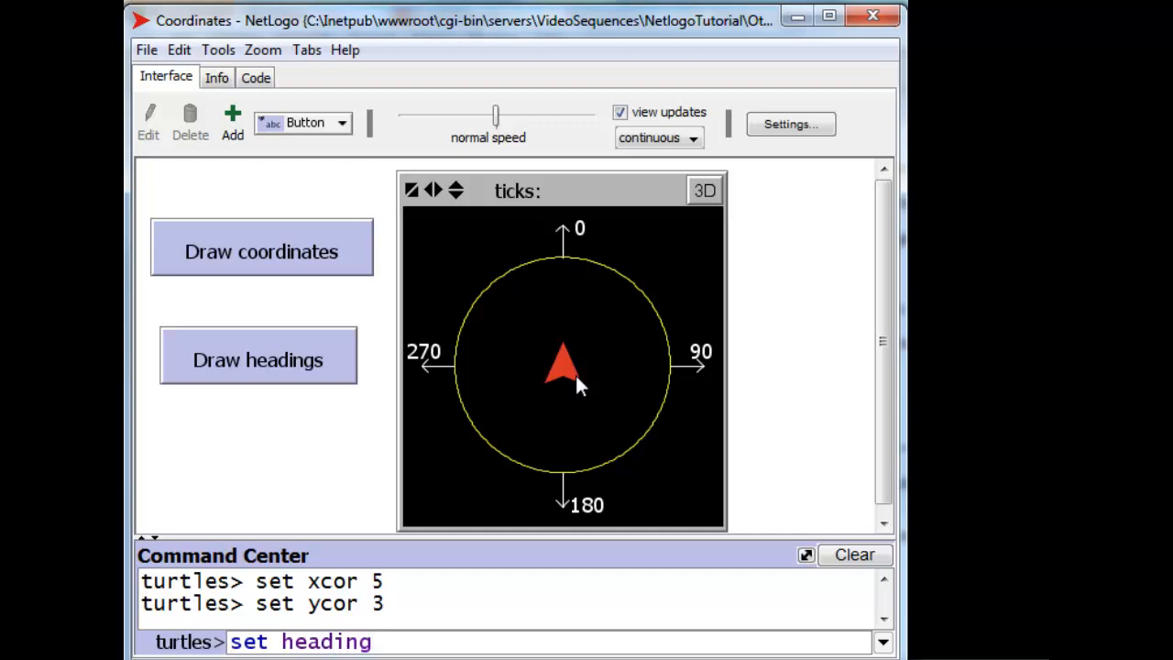
{"action": "type", "text": "45"}
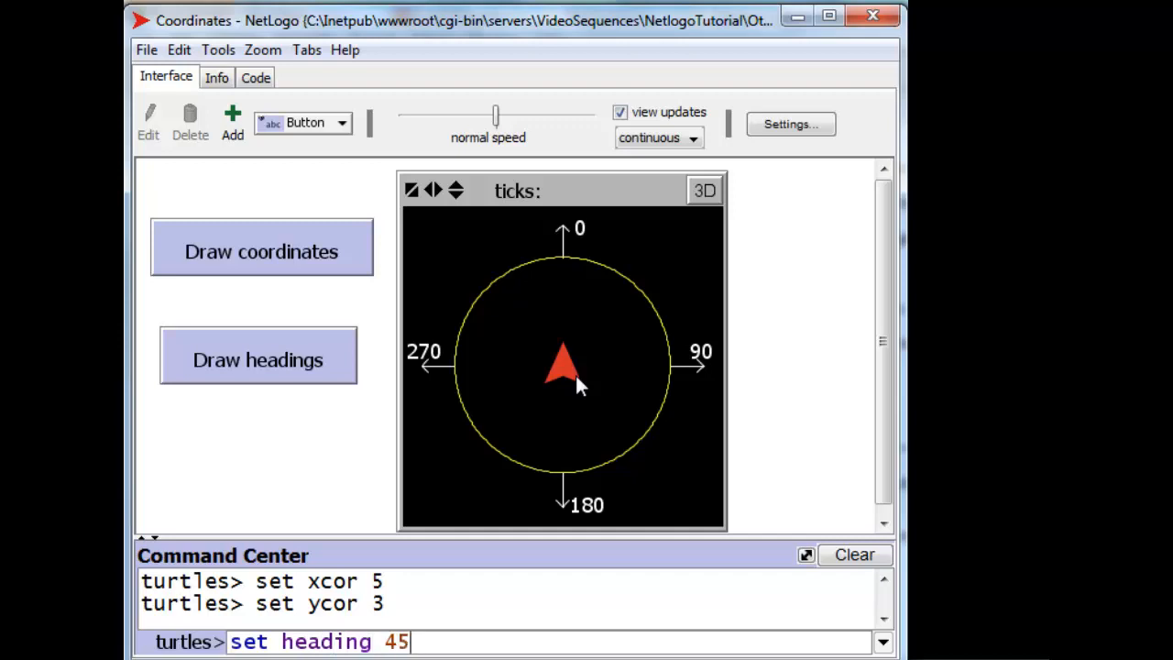